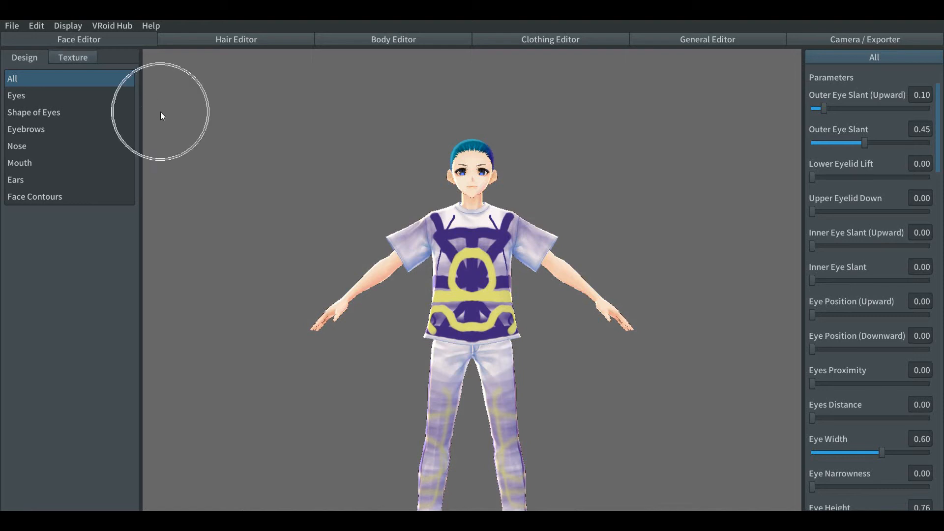
mouse_move(206, 123)
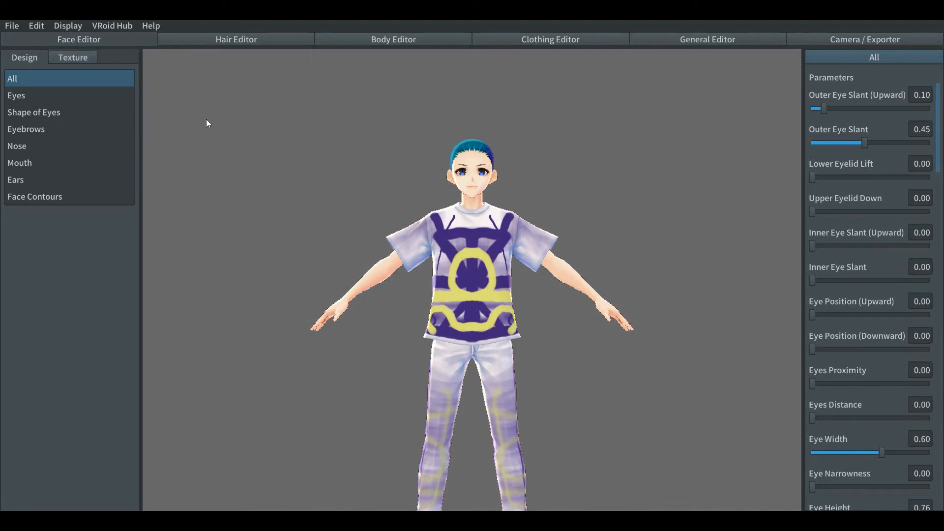
mouse_move(381, 71)
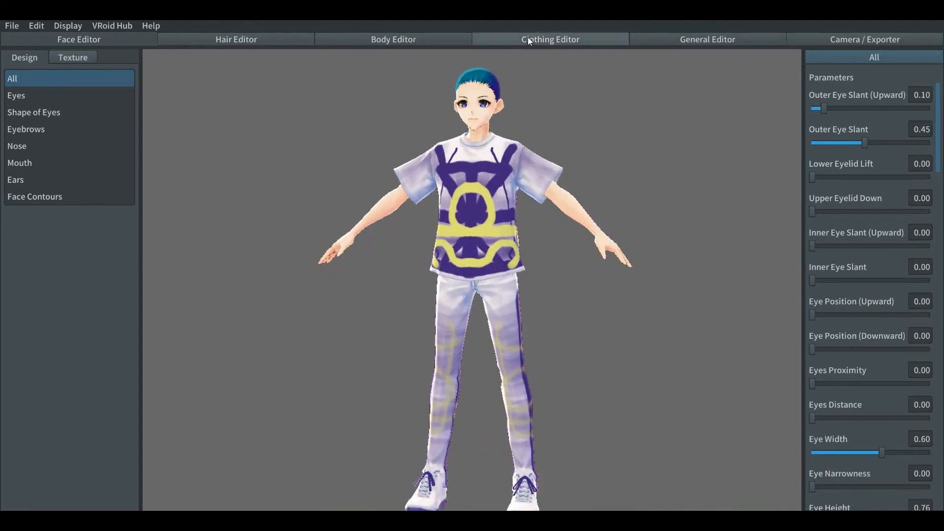
Switch to the Clothing Editor for the character's T-shirt and pants.
left_click(549, 39)
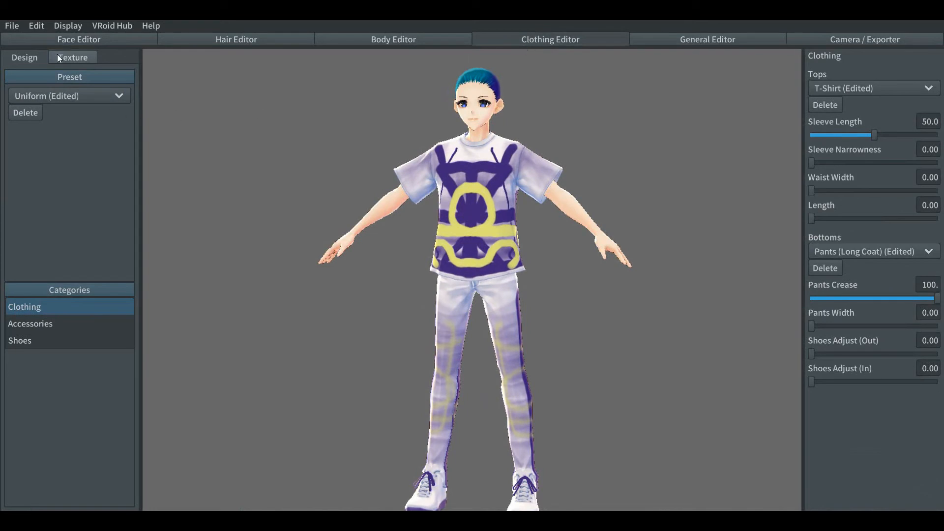
mouse_move(69, 59)
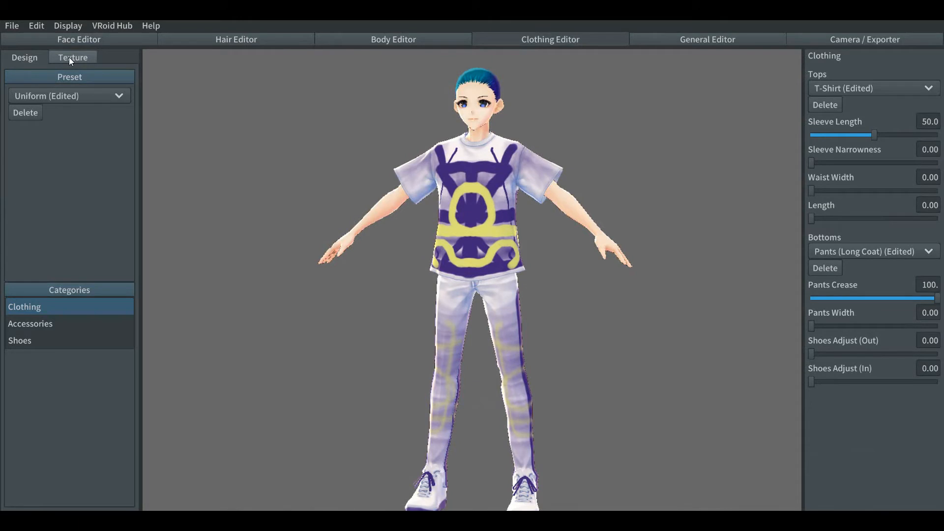
Show the T-shirt's texture layers and make Default Image the active layer.
left_click(71, 57)
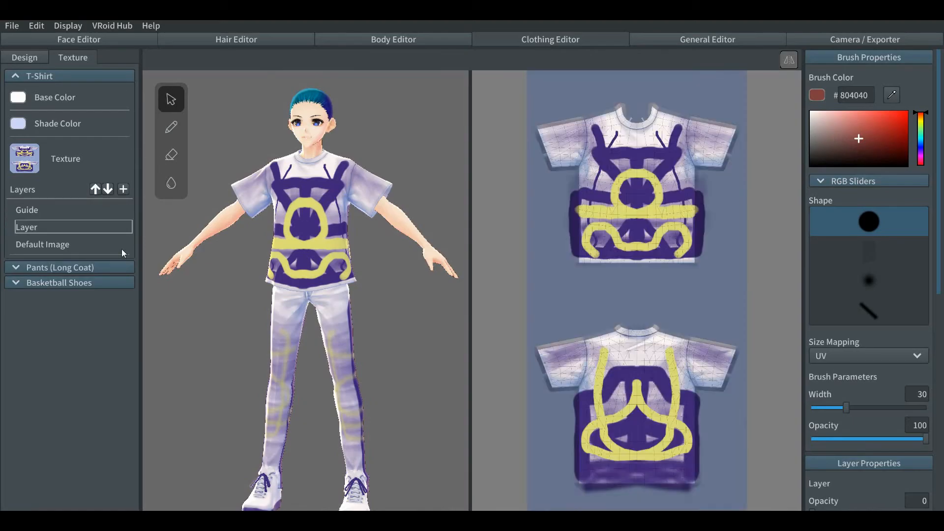
left_click(42, 248)
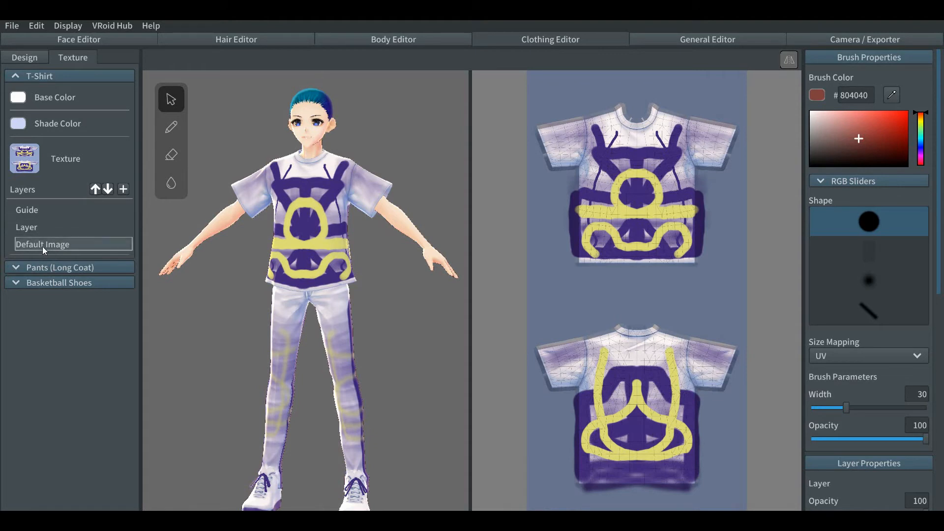
mouse_move(237, 286)
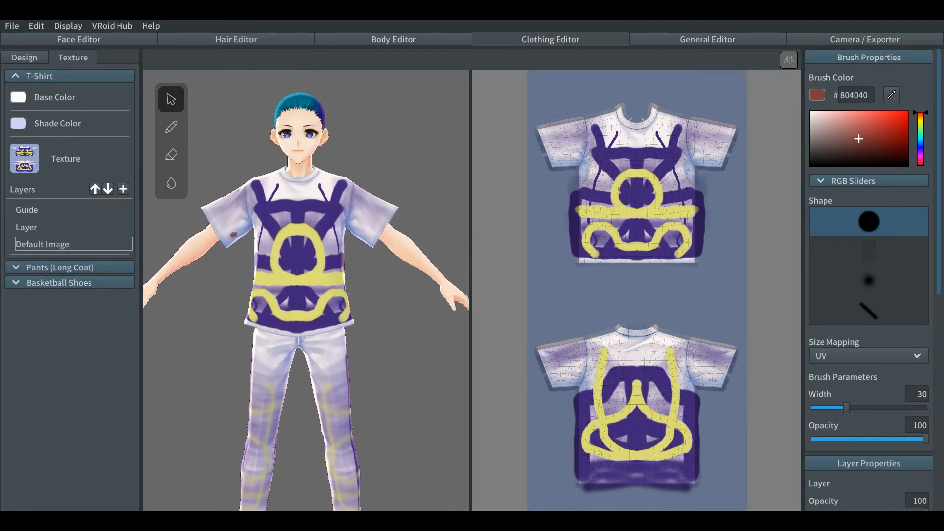
mouse_move(171, 155)
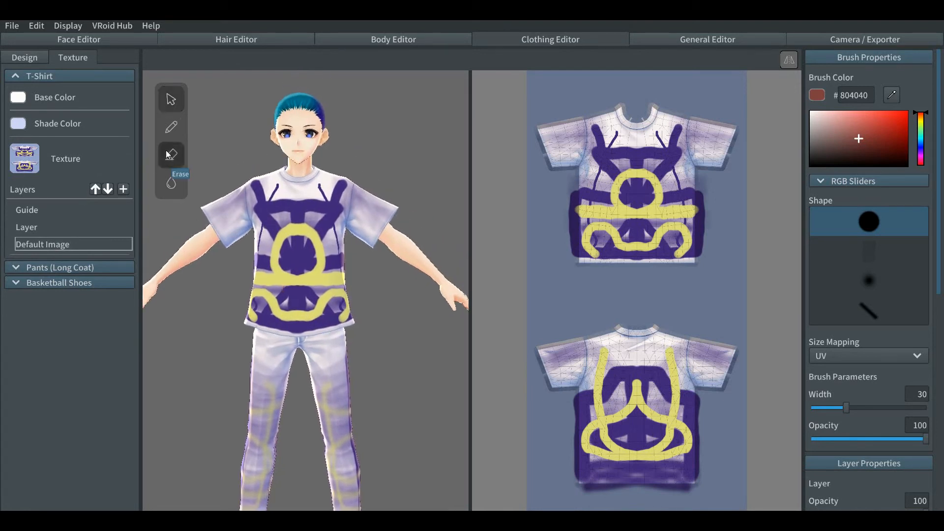
Make the Erase tool active for removing paint from Default Image.
left_click(172, 154)
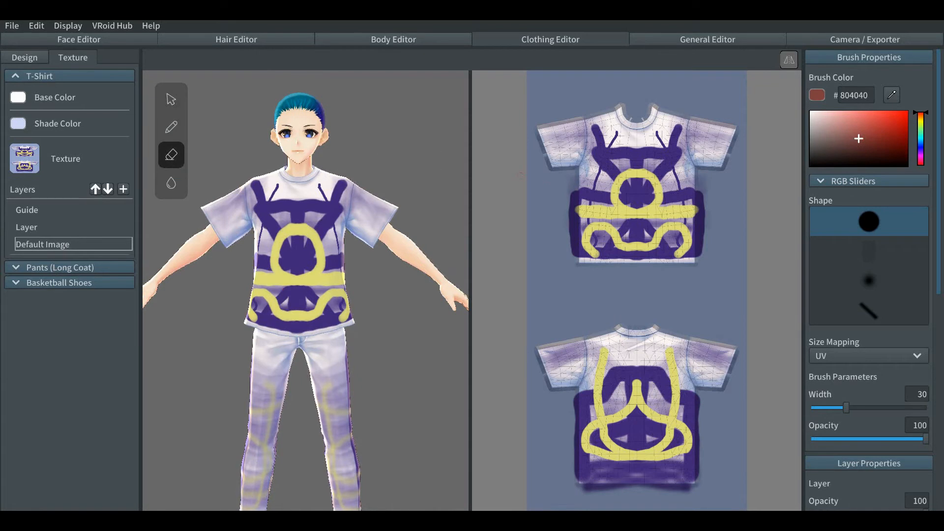
mouse_move(727, 122)
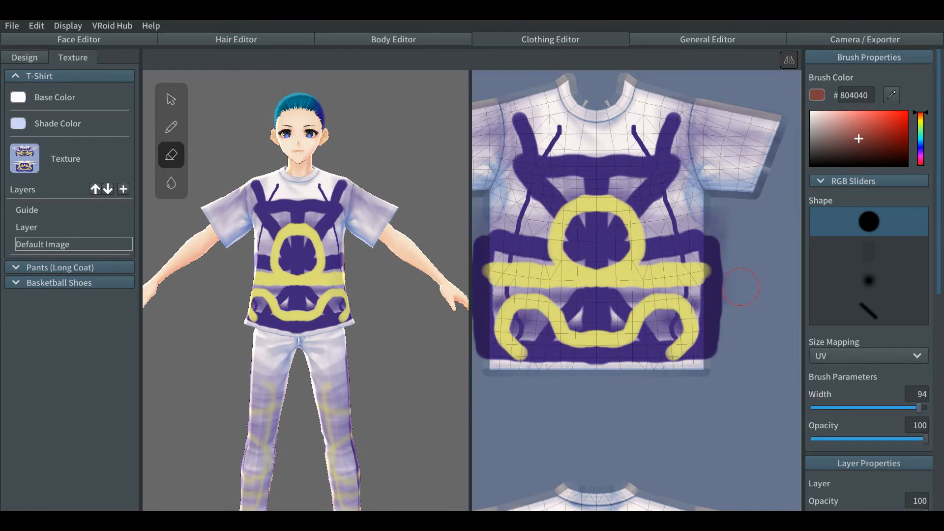
mouse_move(727, 225)
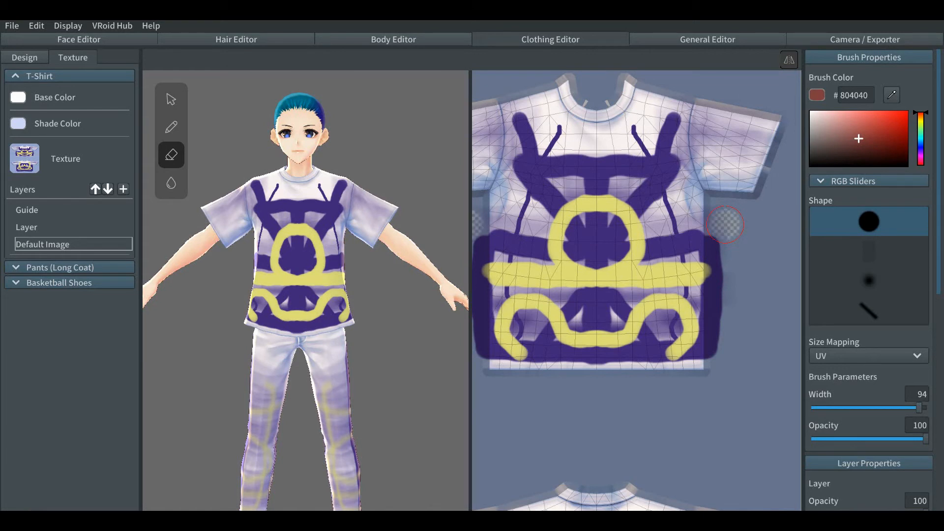
mouse_move(724, 248)
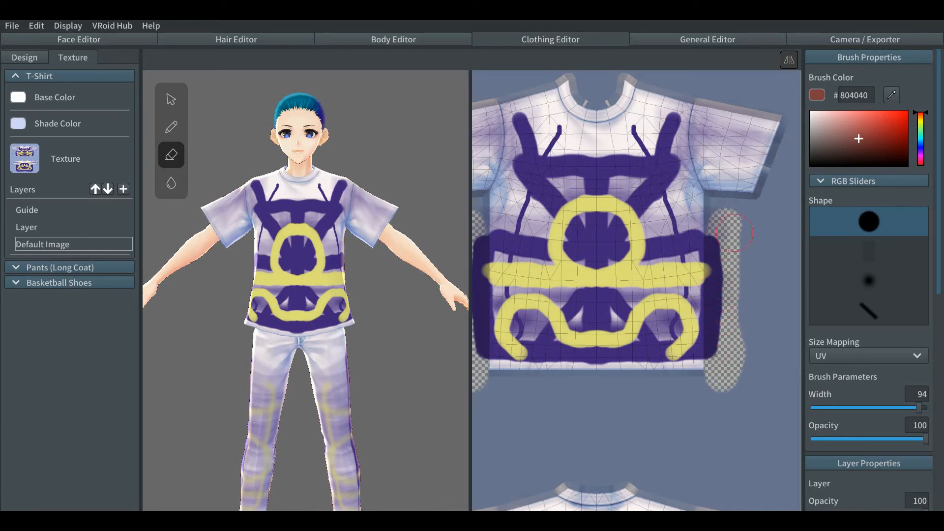
mouse_move(752, 194)
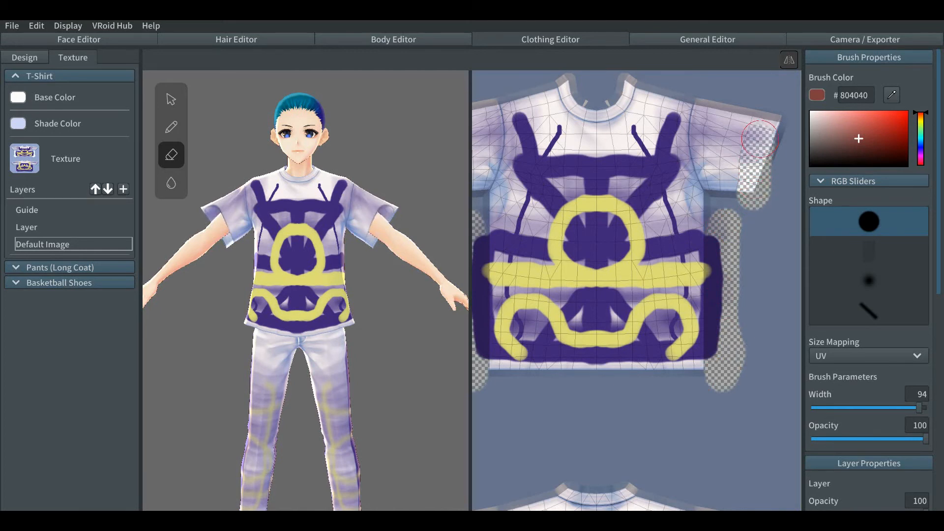
mouse_move(760, 138)
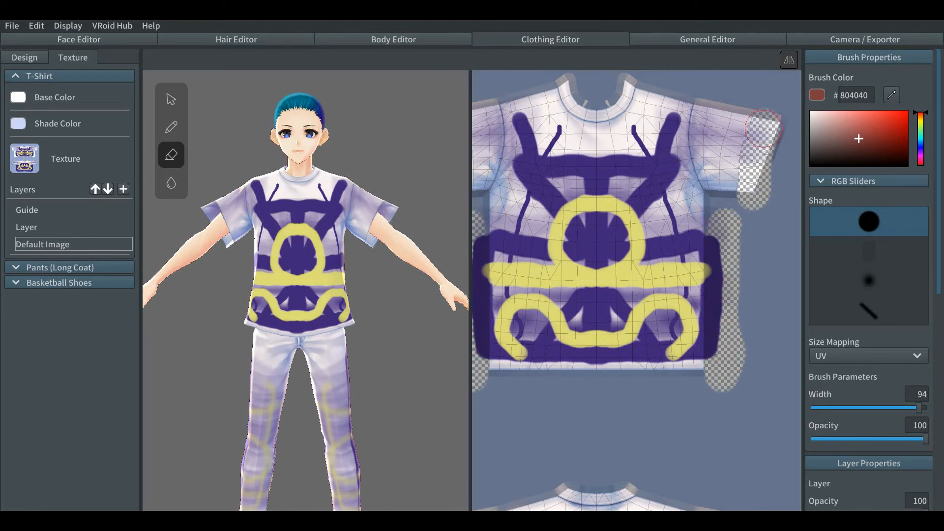
mouse_move(714, 247)
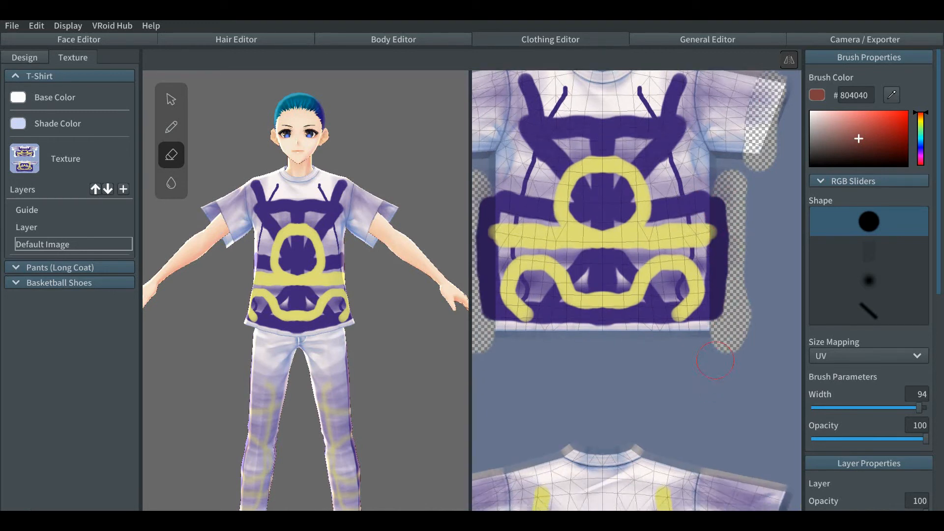
Move the texture view down to the T-shirt's back panel.
scroll("down", 3)
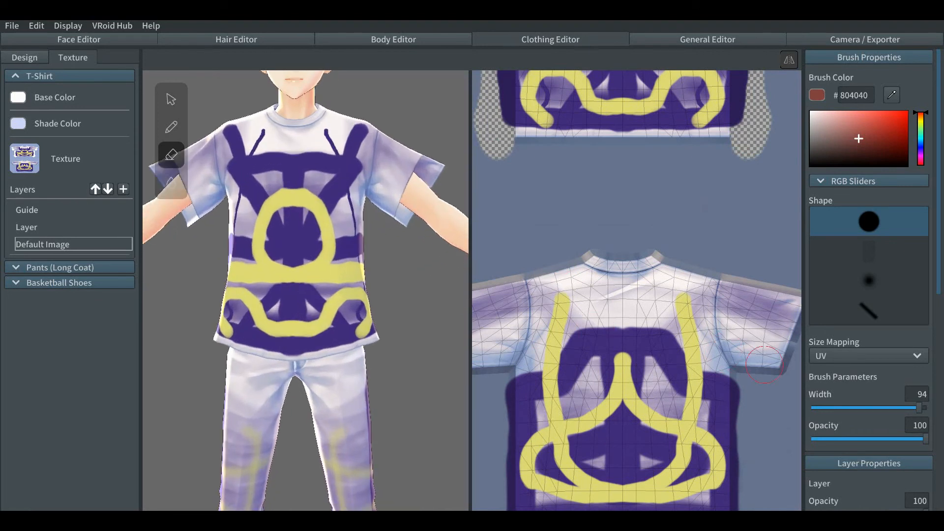
mouse_move(662, 335)
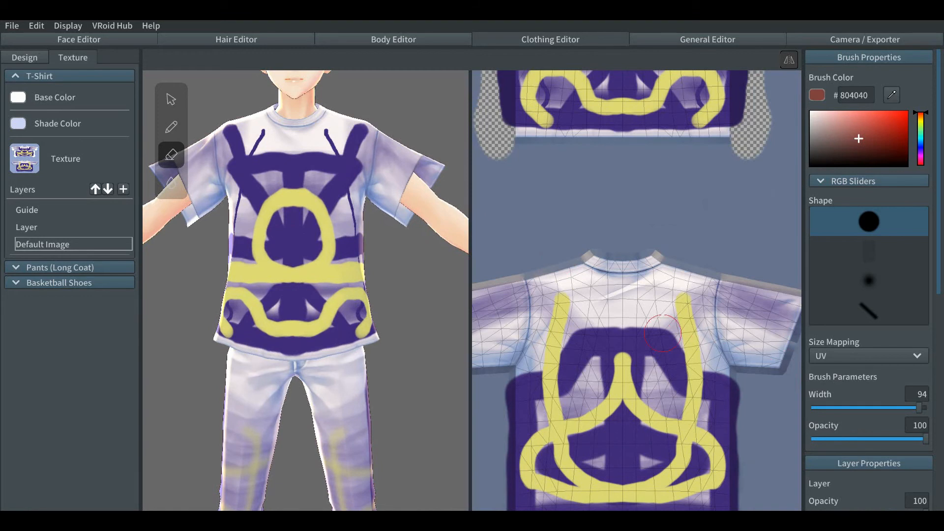
mouse_move(788, 305)
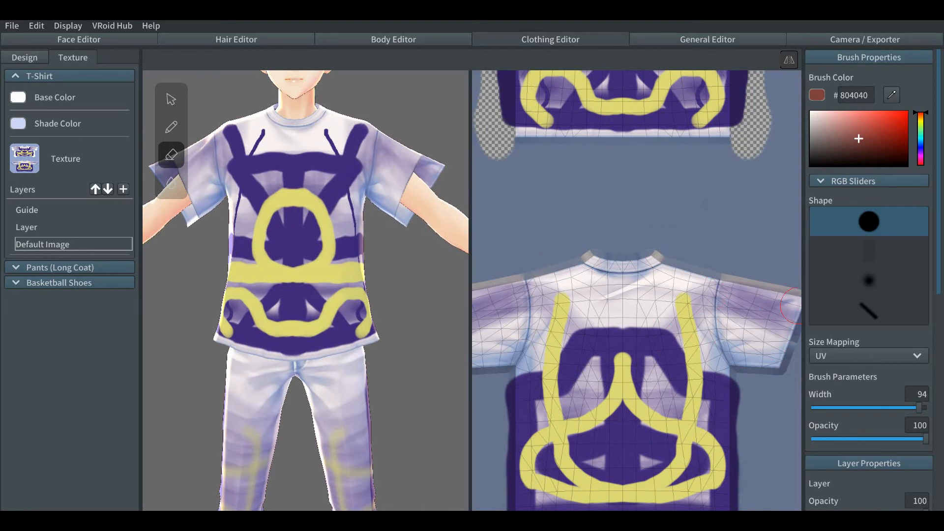
mouse_move(788, 302)
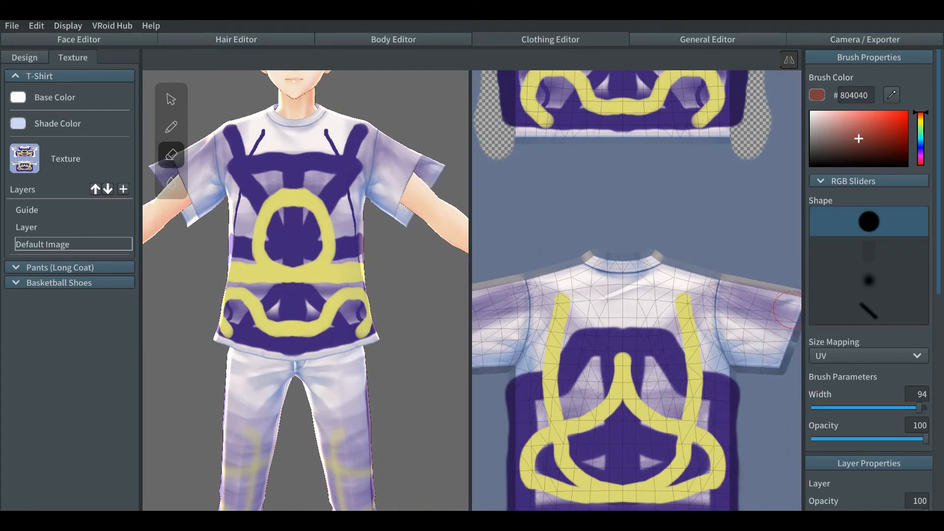
mouse_move(792, 295)
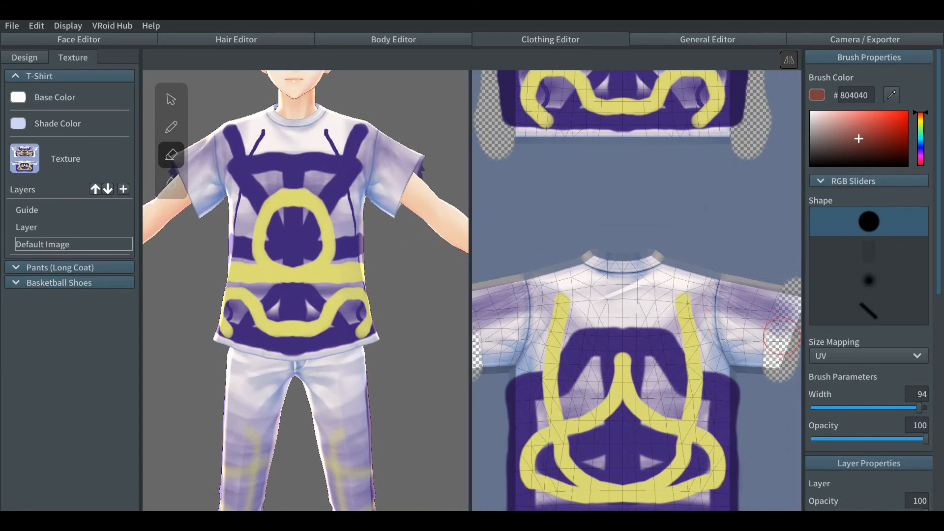
mouse_move(783, 315)
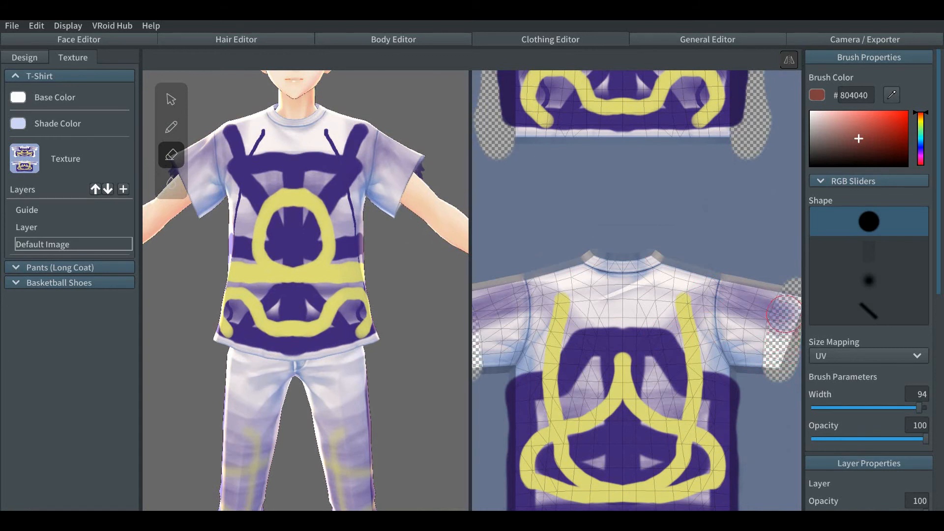
mouse_move(783, 280)
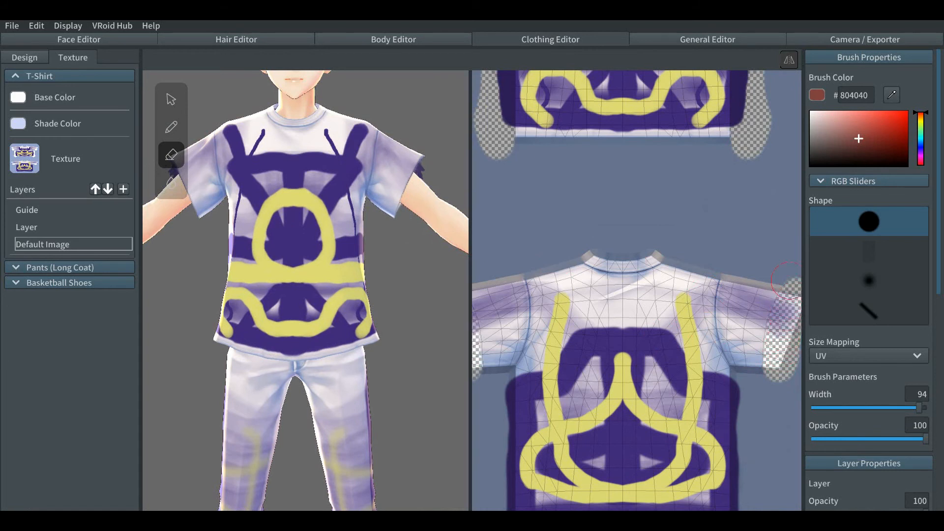
mouse_move(659, 255)
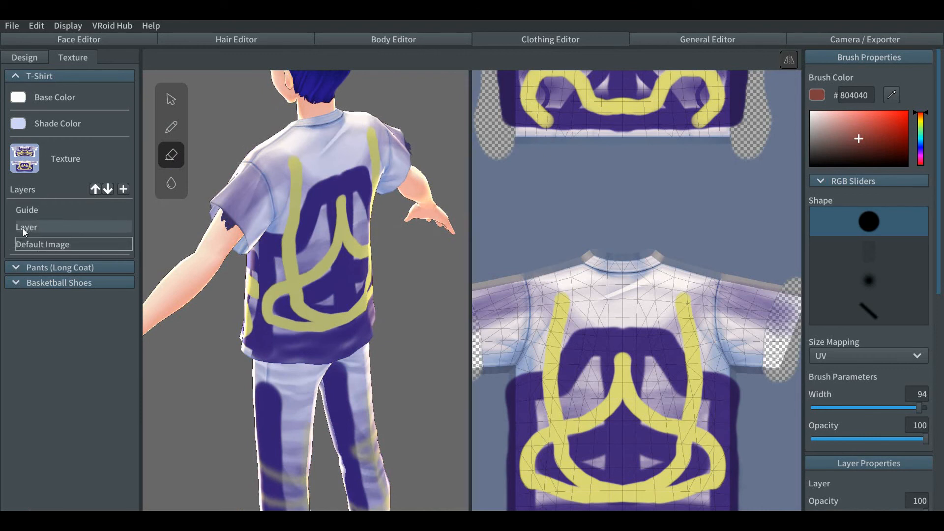
Make the painted-pattern Layer active and inspect the sleeve and back in 3D.
left_click(69, 227)
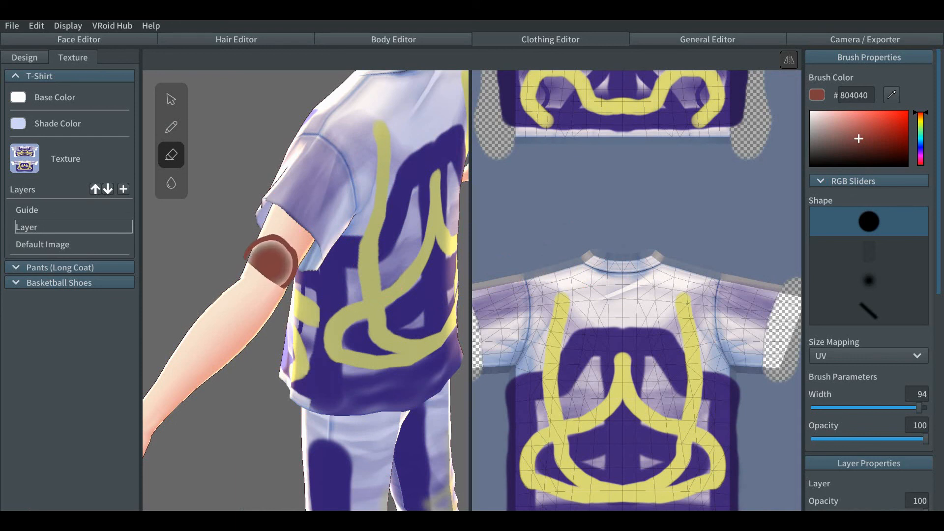
left_click(258, 265)
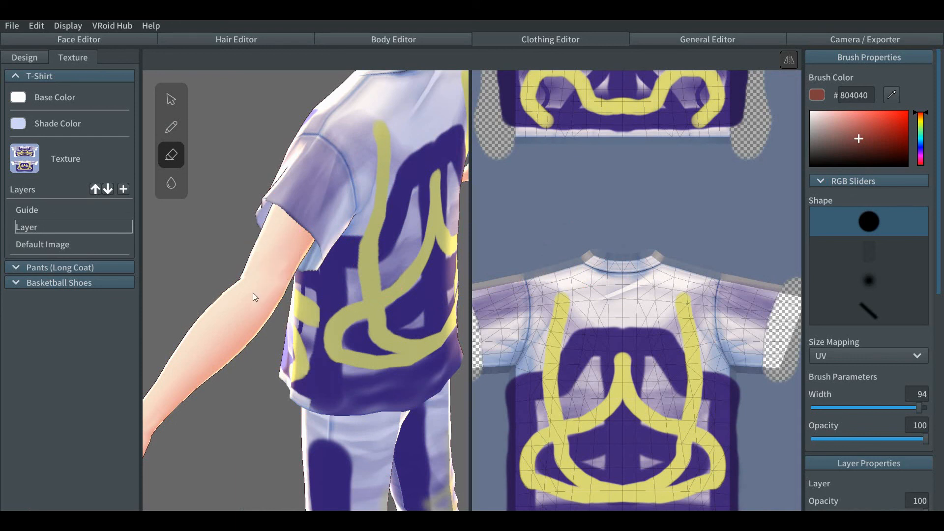
mouse_move(261, 299)
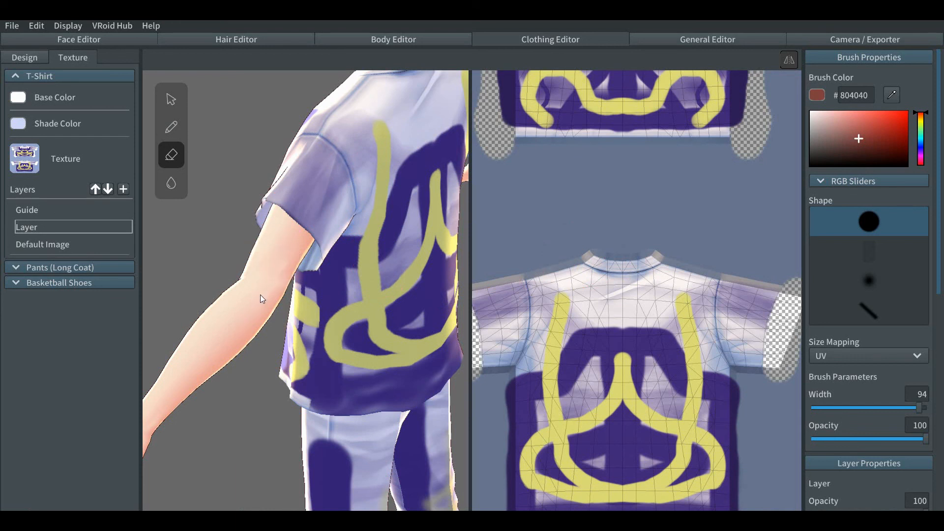
left_click(306, 176)
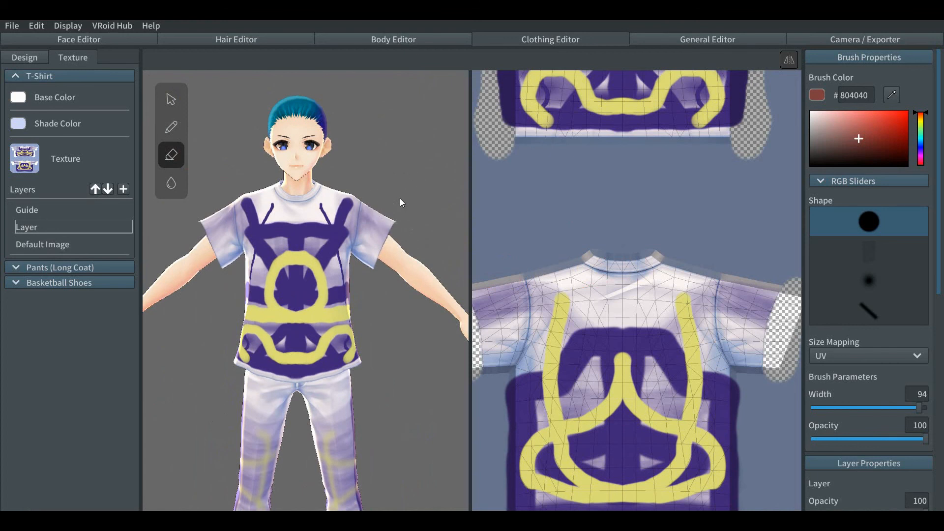
mouse_move(4, 33)
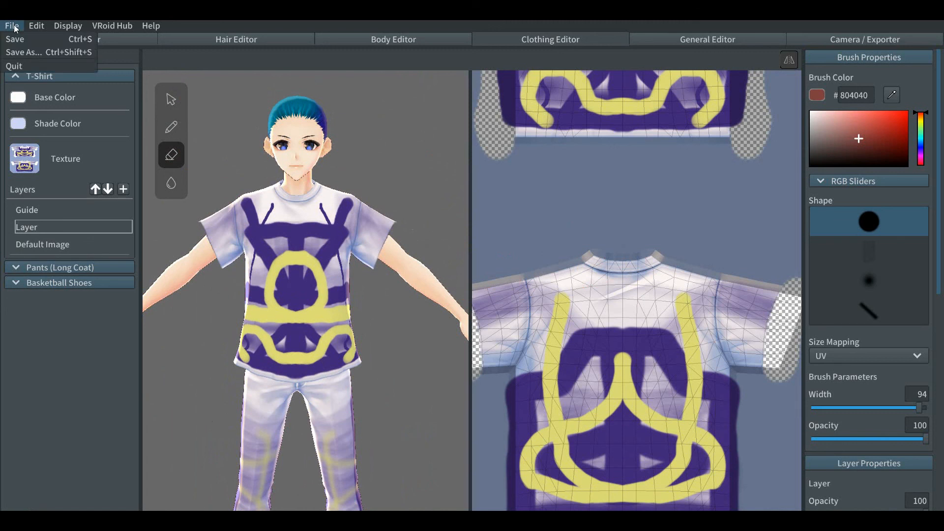
mouse_move(15, 39)
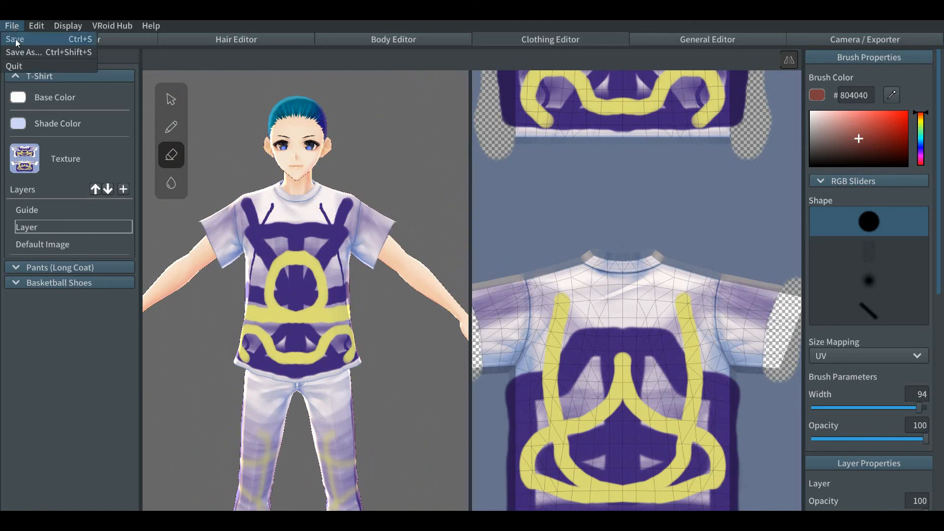
mouse_move(236, 312)
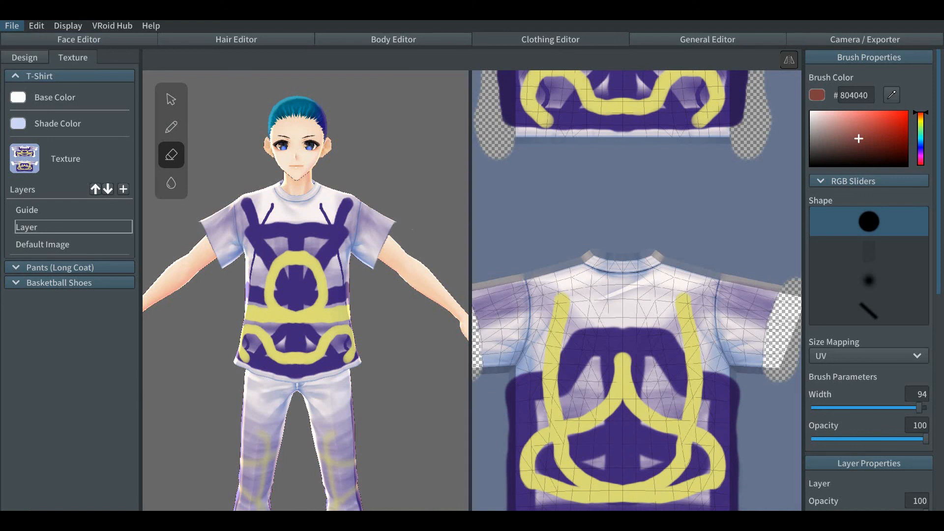
mouse_move(498, 499)
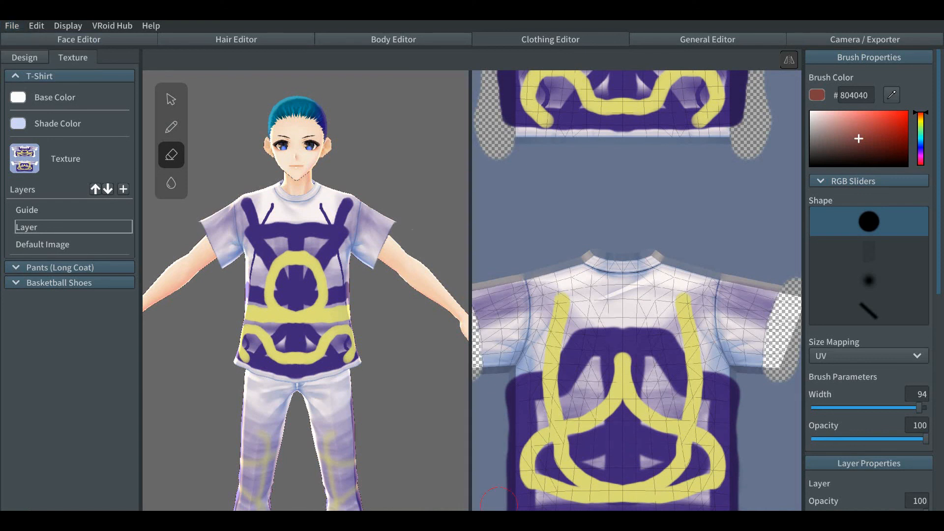